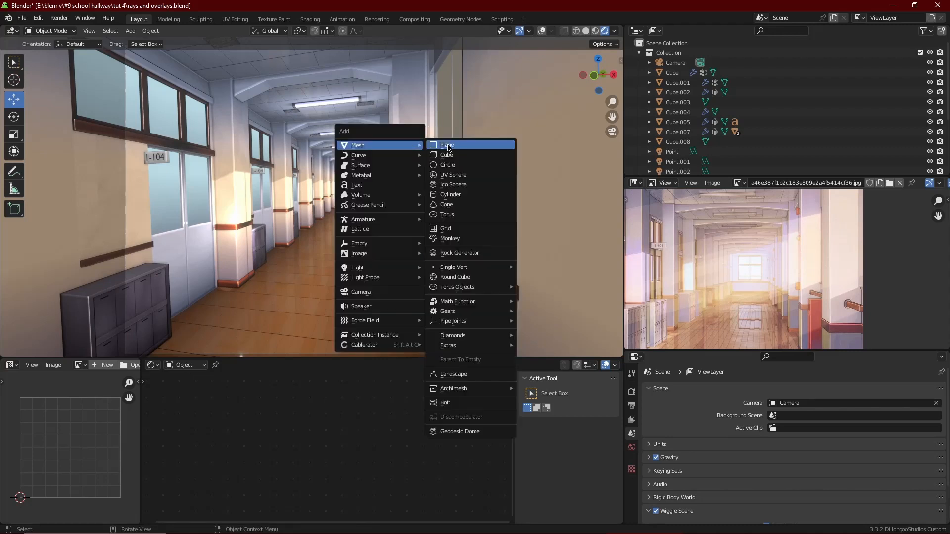
- Add a plane, stand it upright, and position it along the hallway window in wireframe view
{"action": "left_click", "coordinate": [446, 145]}
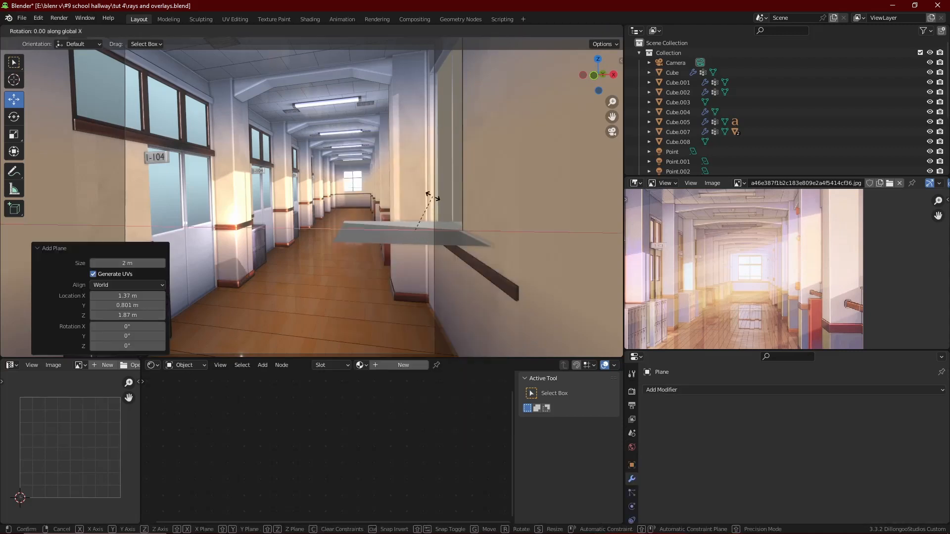
{"action": "key", "text": "Tab"}
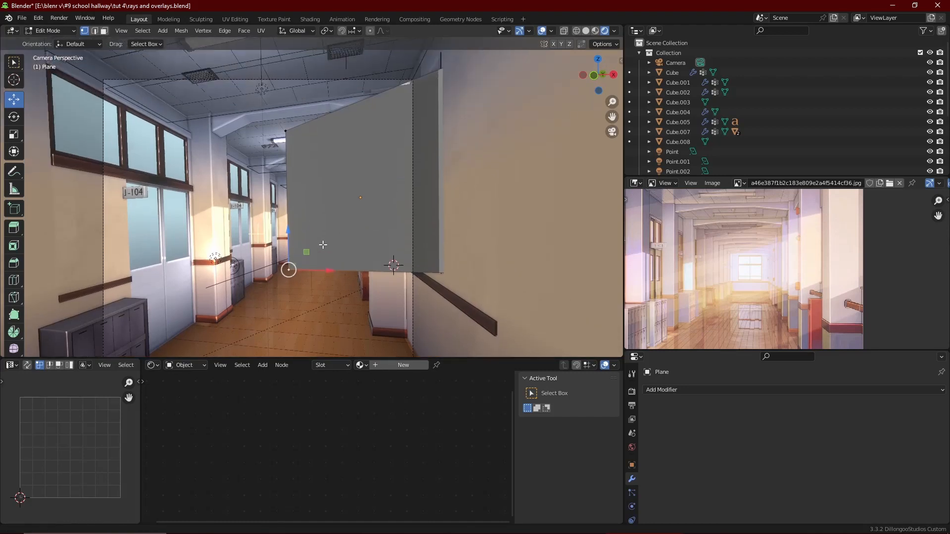
{"action": "left_click", "coordinate": [575, 30]}
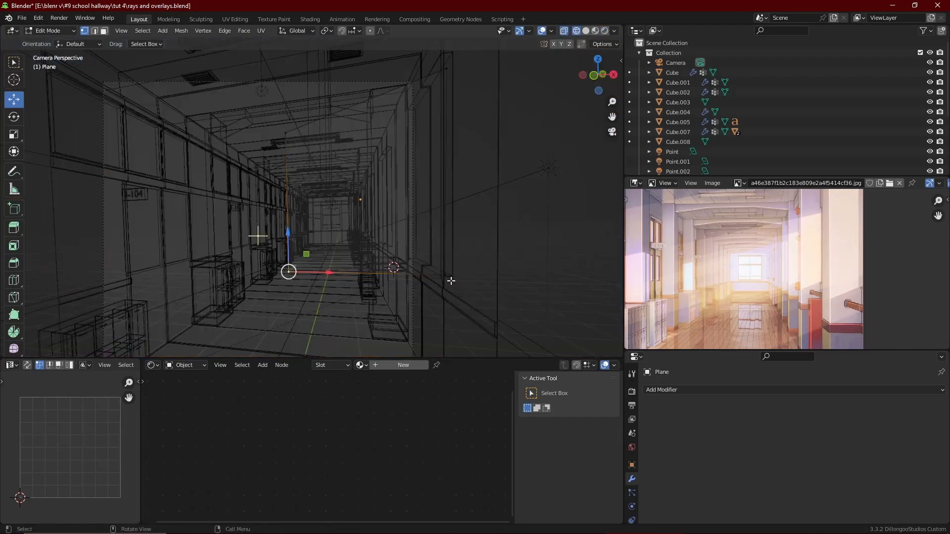
{"action": "left_click_drag", "start_coordinate": [288, 271], "coordinate": [442, 268]}
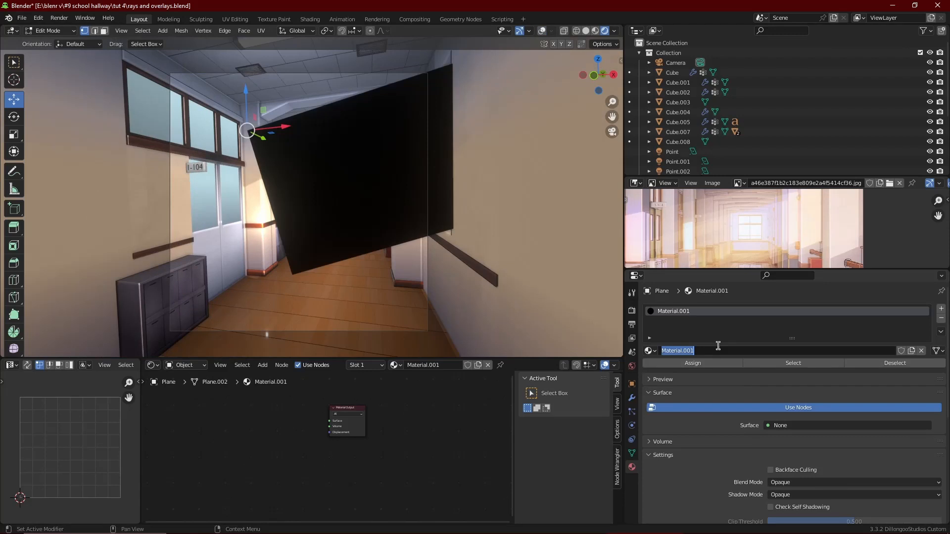
- Name the material 'raays' with Alpha Blend blending and Alpha Clip shadows
{"action": "type", "text": "raays"}
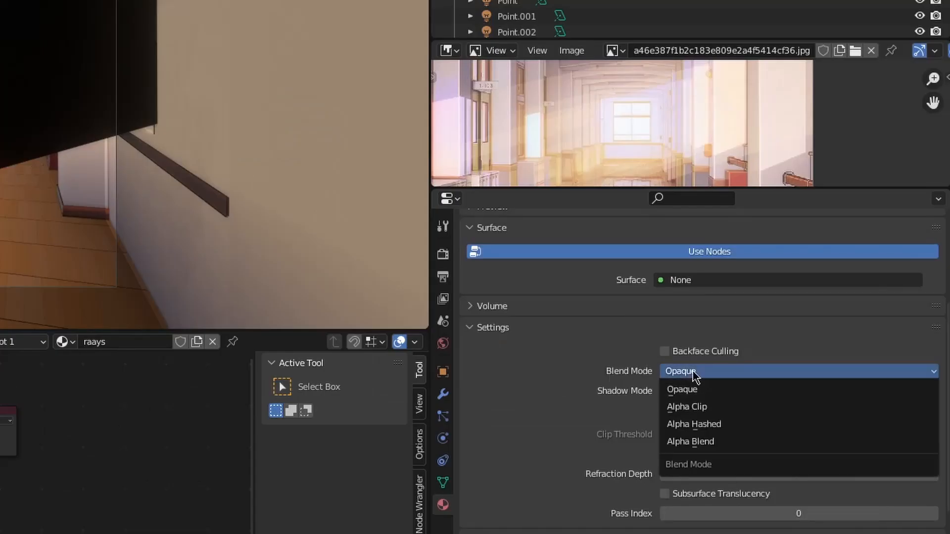
{"action": "left_click", "coordinate": [690, 441]}
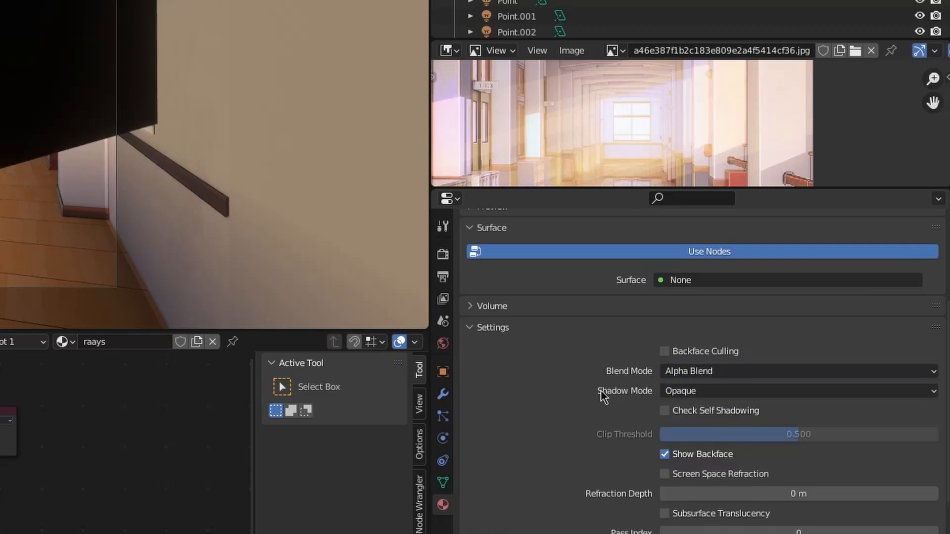
{"action": "left_click", "coordinate": [797, 391]}
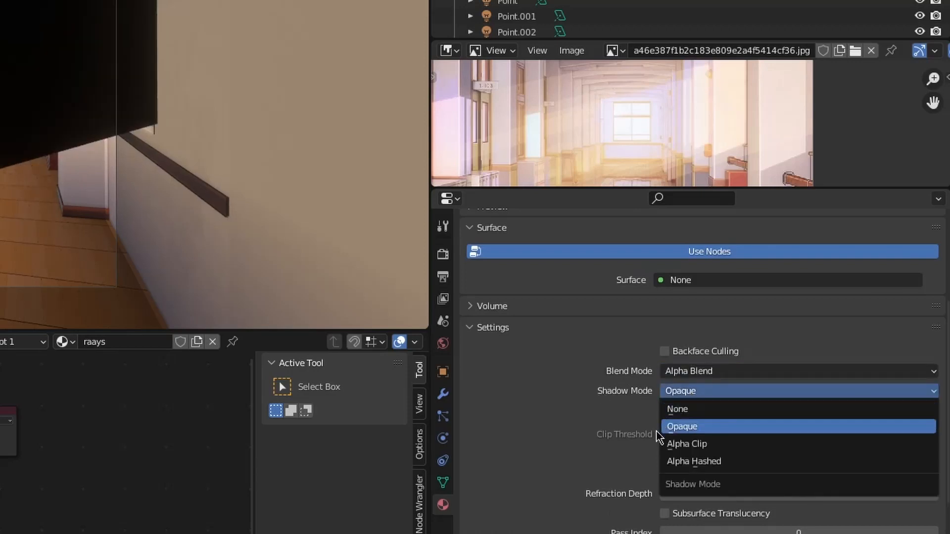
{"action": "left_click", "coordinate": [687, 444]}
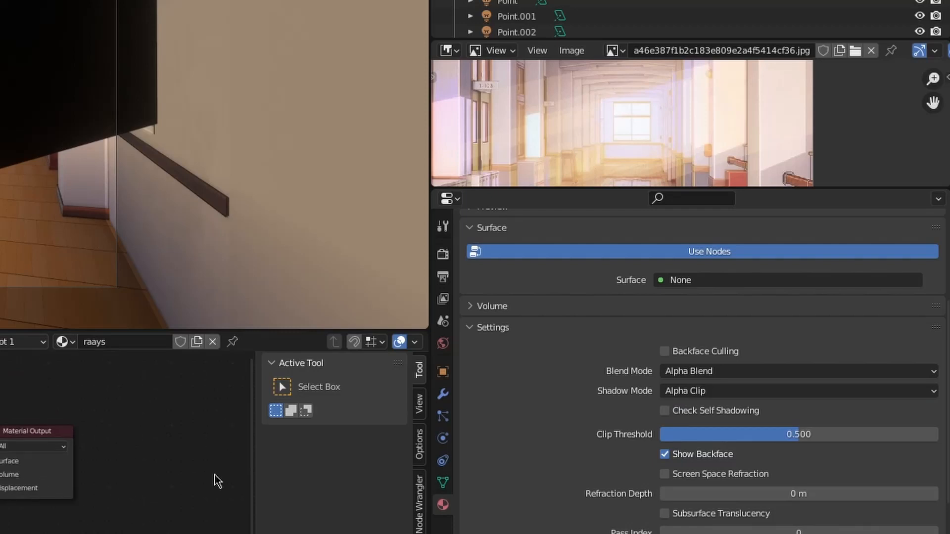
{"action": "left_click", "coordinate": [797, 391]}
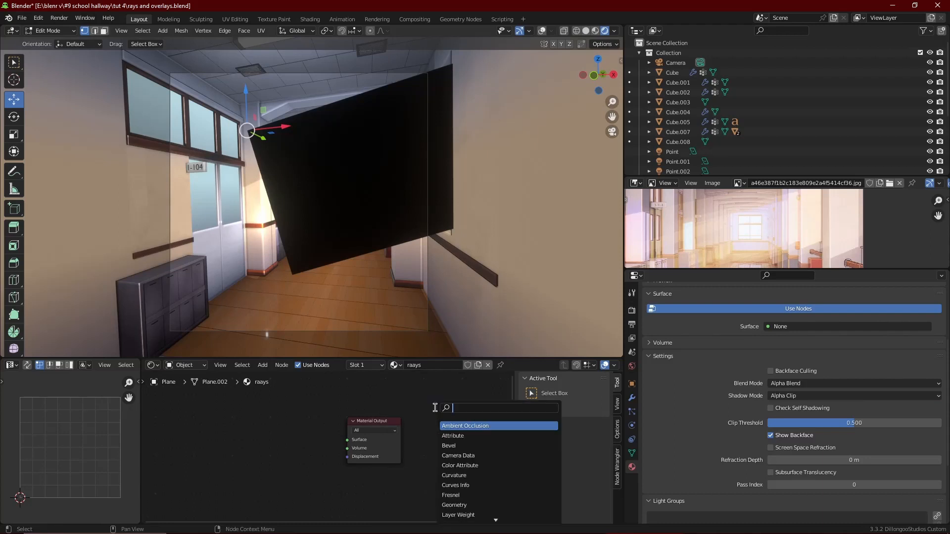
- Mix a white Emission with a Transparent BSDF through a Mix Shader into the output
{"action": "type", "text": "m"}
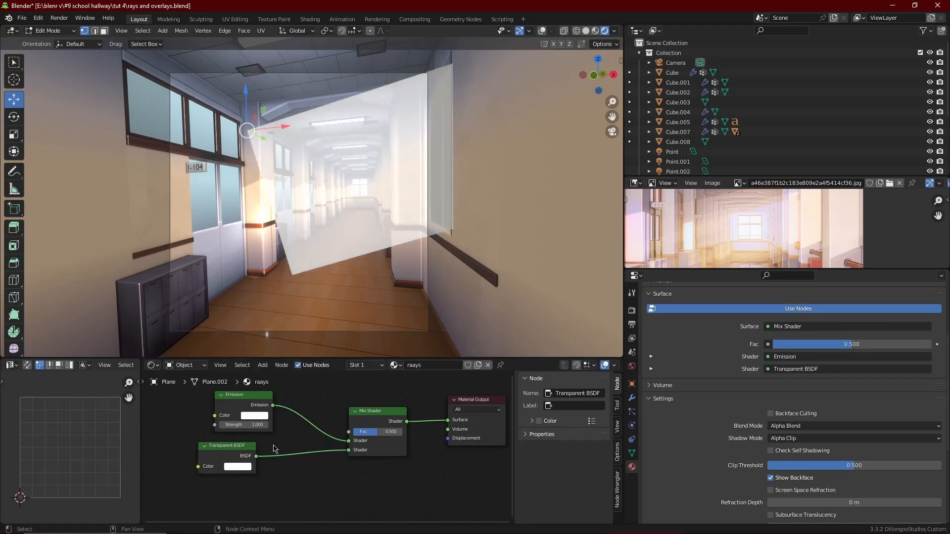
{"action": "left_click_drag", "start_coordinate": [364, 431], "coordinate": [391, 432]}
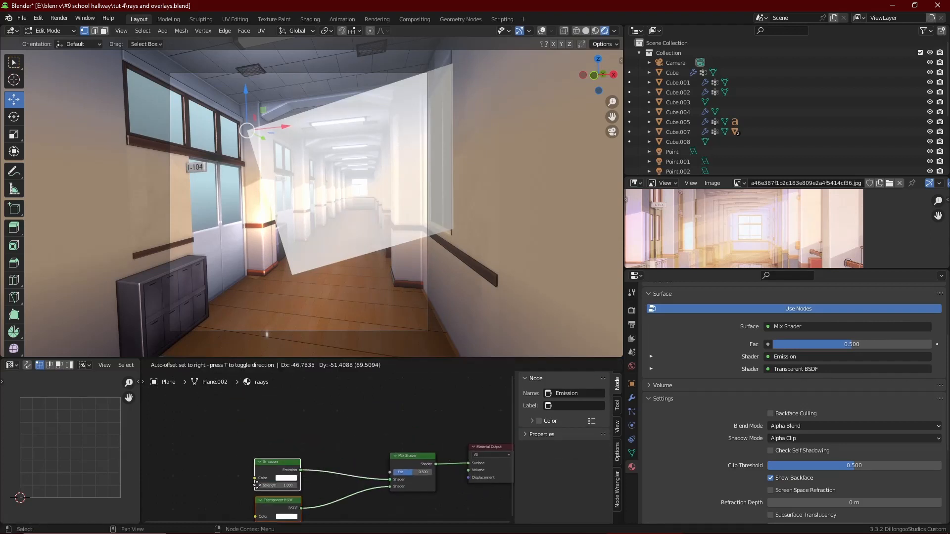
{"action": "type", "text": "g"}
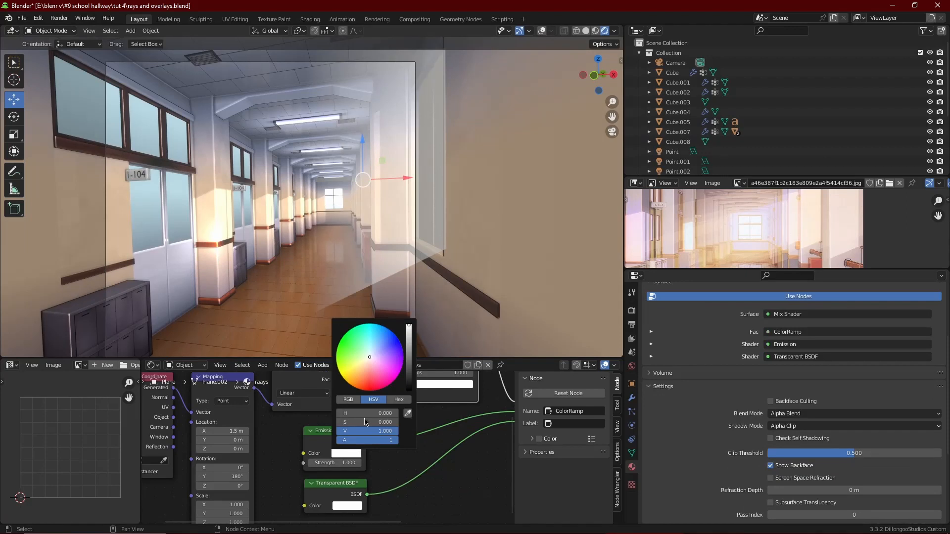
- Adjust a ColorRamp colour so the glowing plane fades along its length
{"action": "left_click_drag", "start_coordinate": [369, 357], "coordinate": [356, 368]}
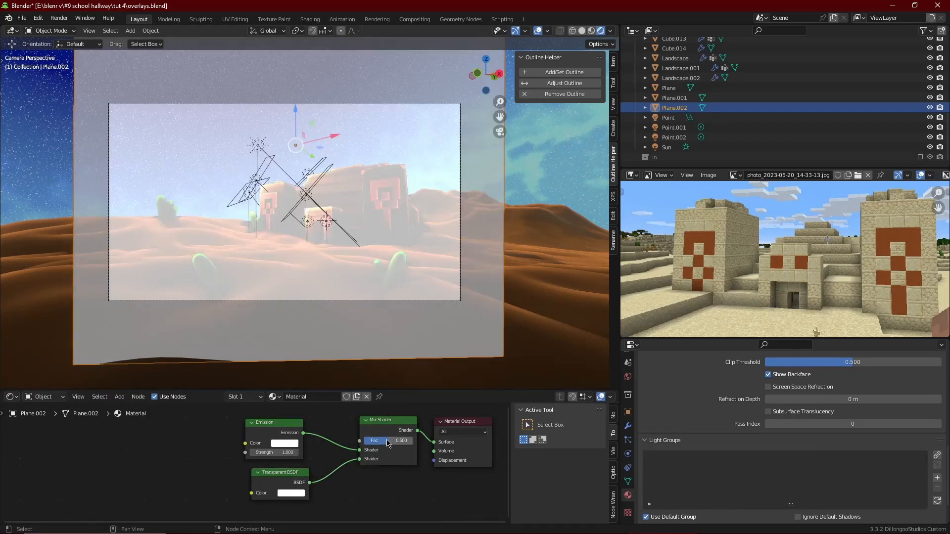
- Tint the emission orange and feed a Noise Texture at scale 14.6 into a ColorRamp
{"action": "left_click", "coordinate": [285, 443]}
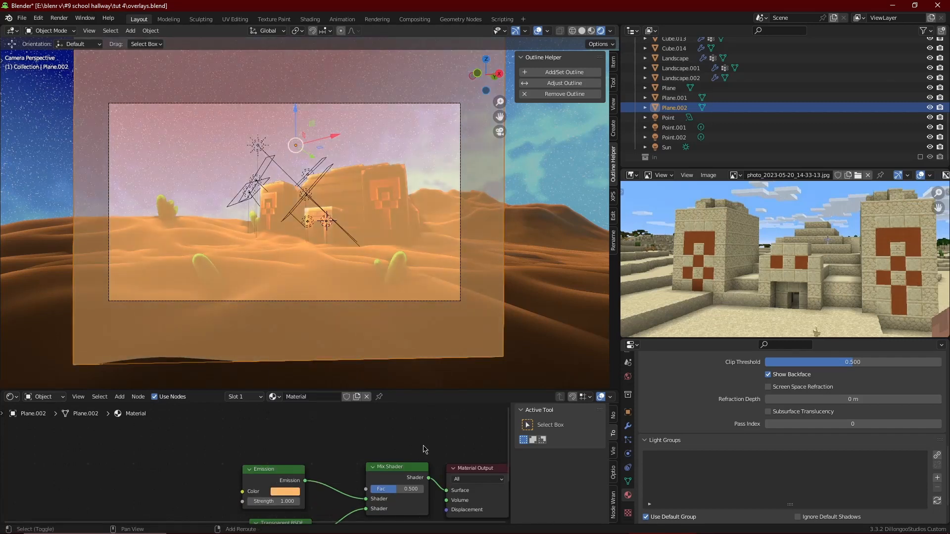
{"action": "type", "text": "no"}
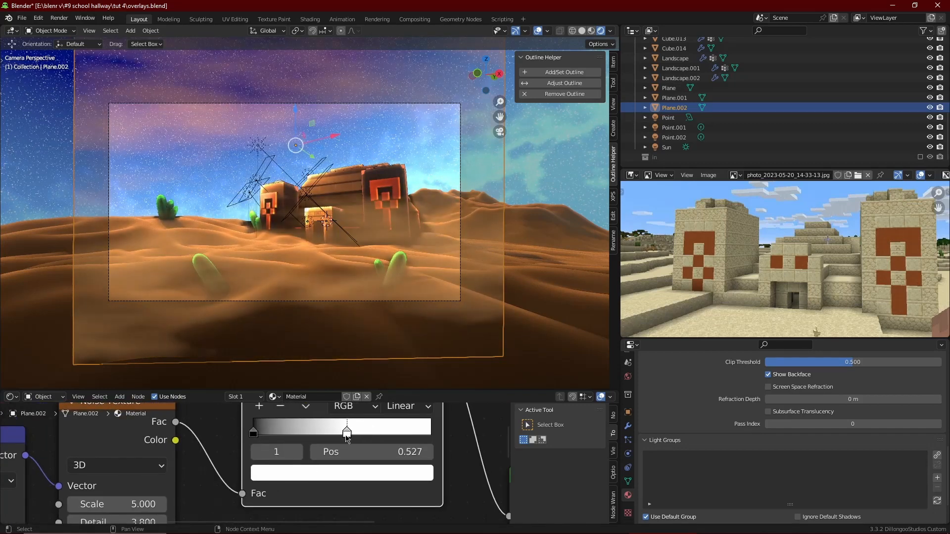
{"action": "left_click_drag", "start_coordinate": [115, 504], "coordinate": [158, 505]}
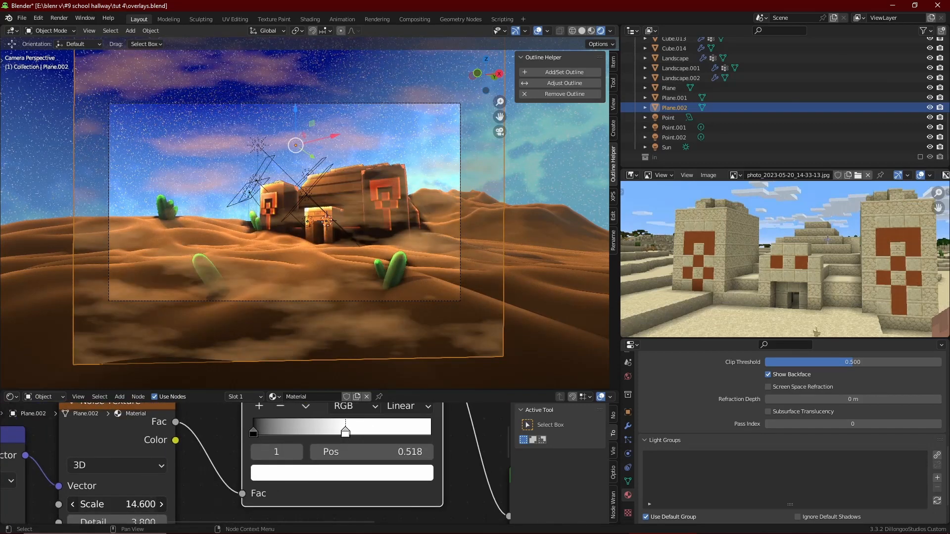